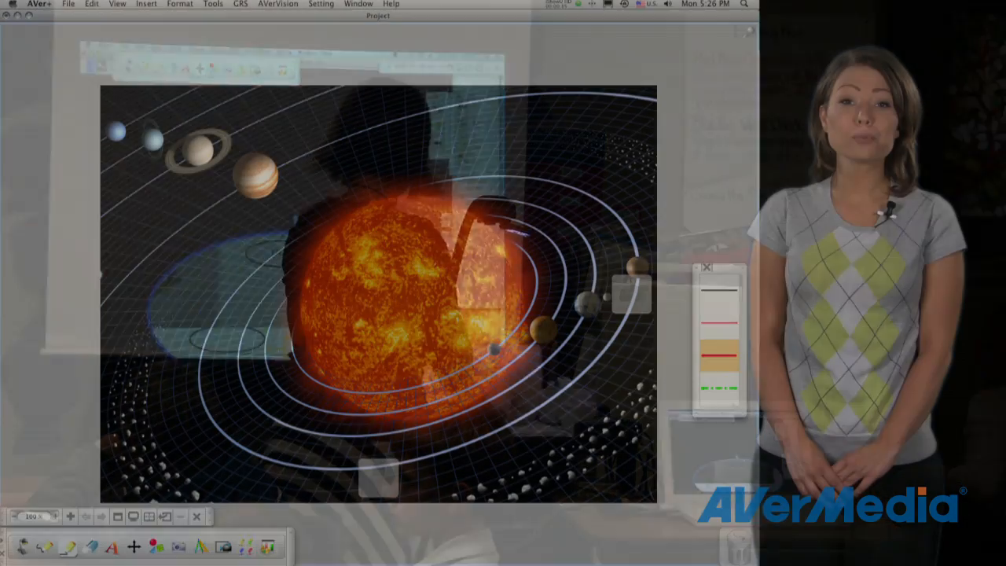
# Draw a red straight line on the solar system image just below Jupiter
pyautogui.moveTo(239, 208); pyautogui.dragTo(201, 297)
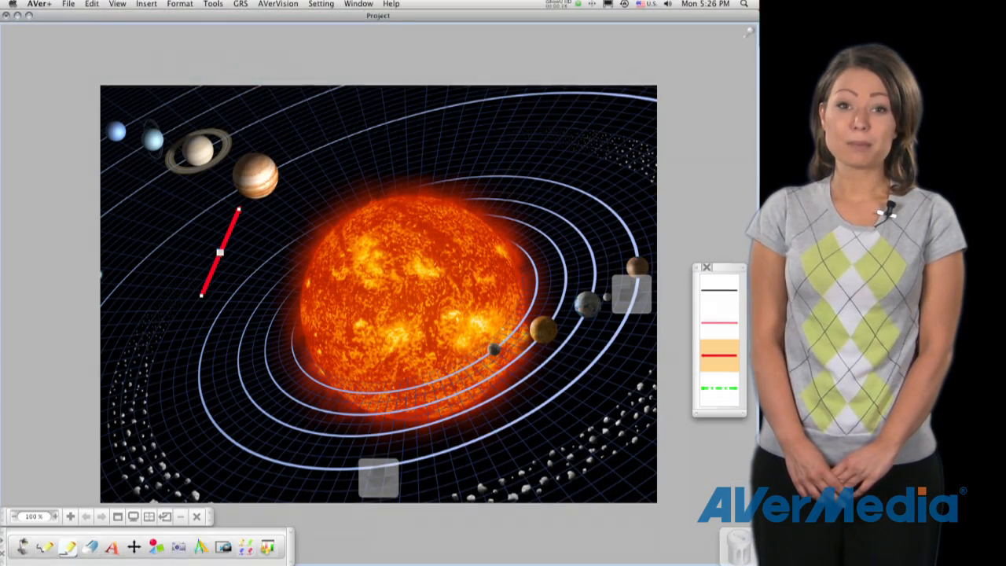